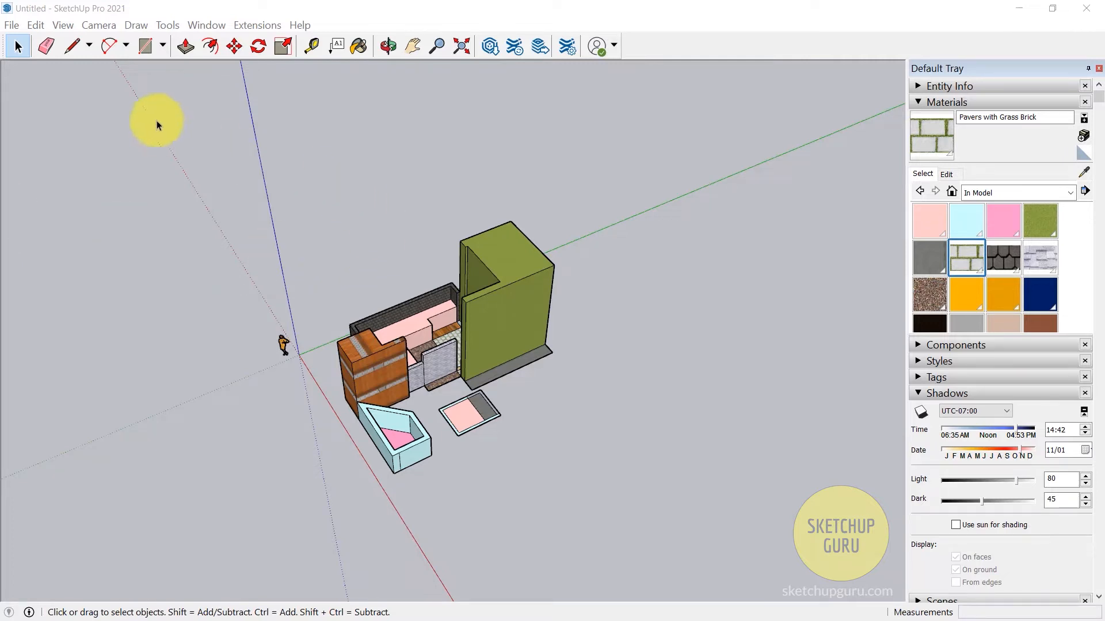
- Bring up the File menu commands for the untitled textured-block model
left_click(12, 25)
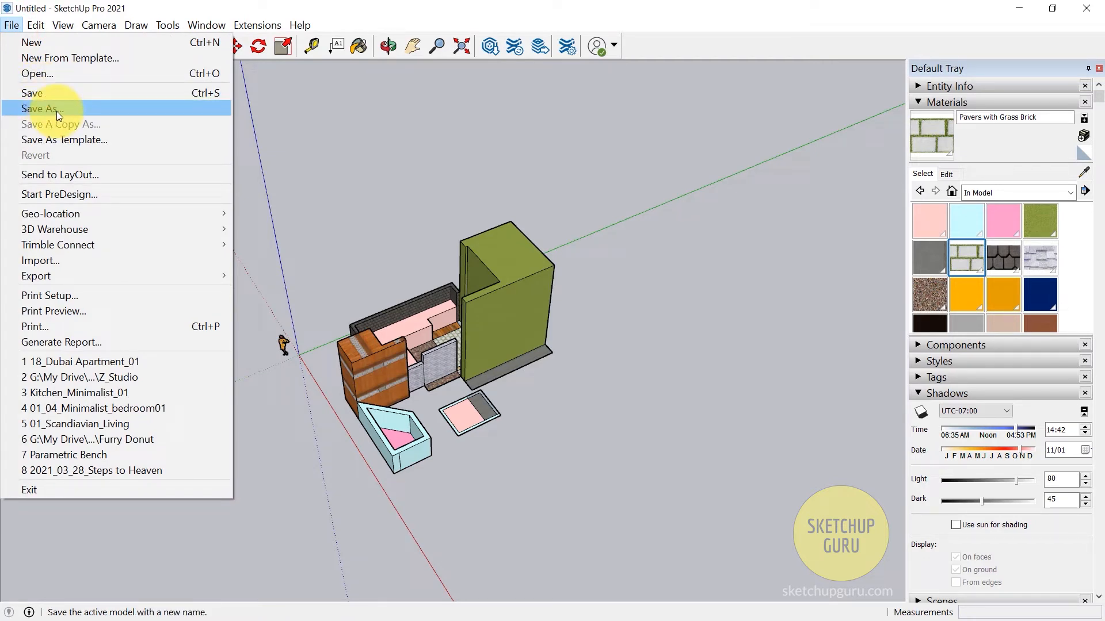
mouse_move(62, 92)
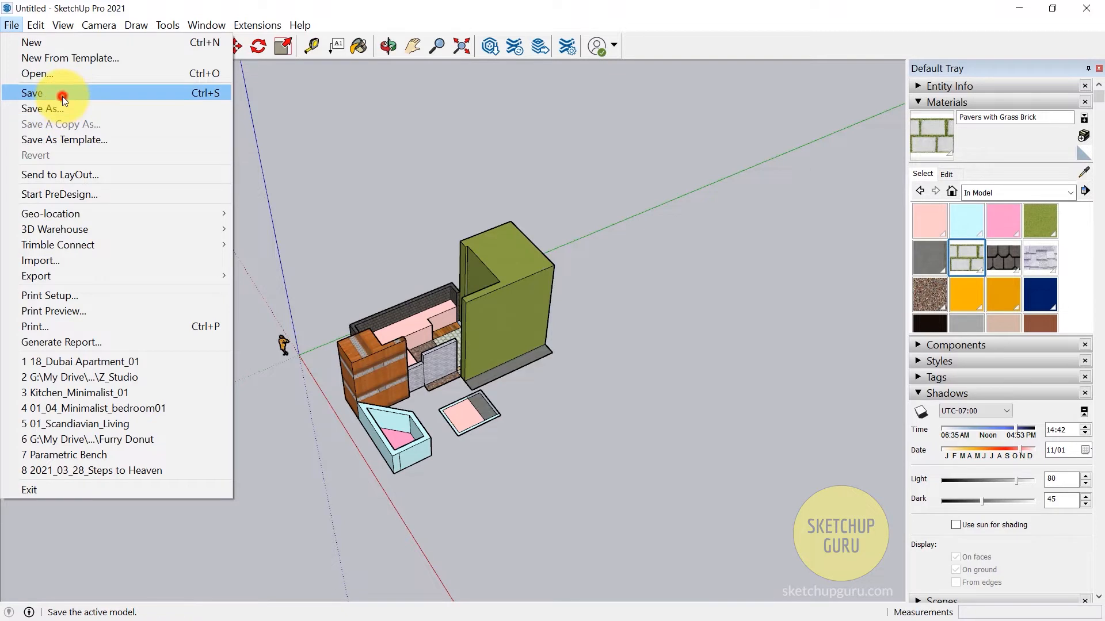
- Save the model as 'Abstract 3D Art' in 02_Sketchup, keeping SketchUp Models (*.skp) format
left_click(32, 92)
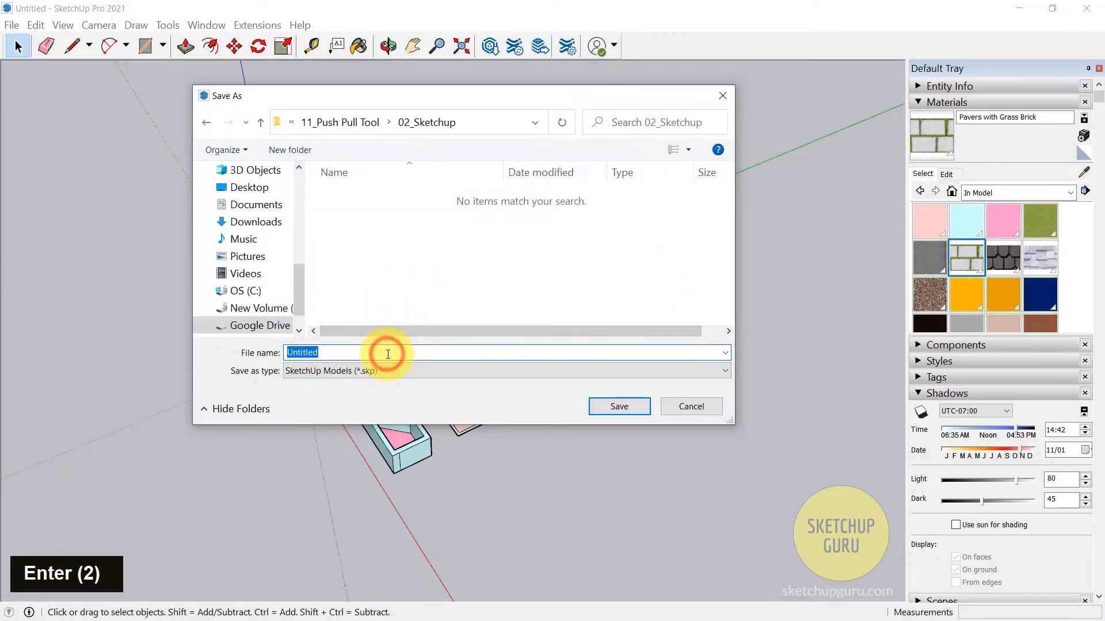
type("Abstract 3D Art")
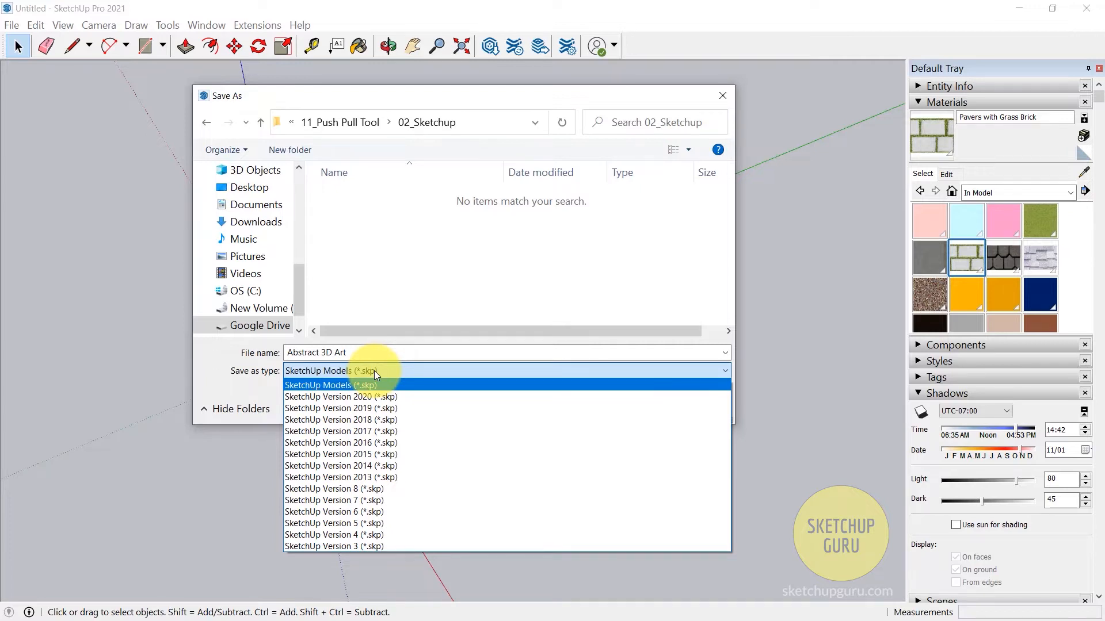
left_click(330, 384)
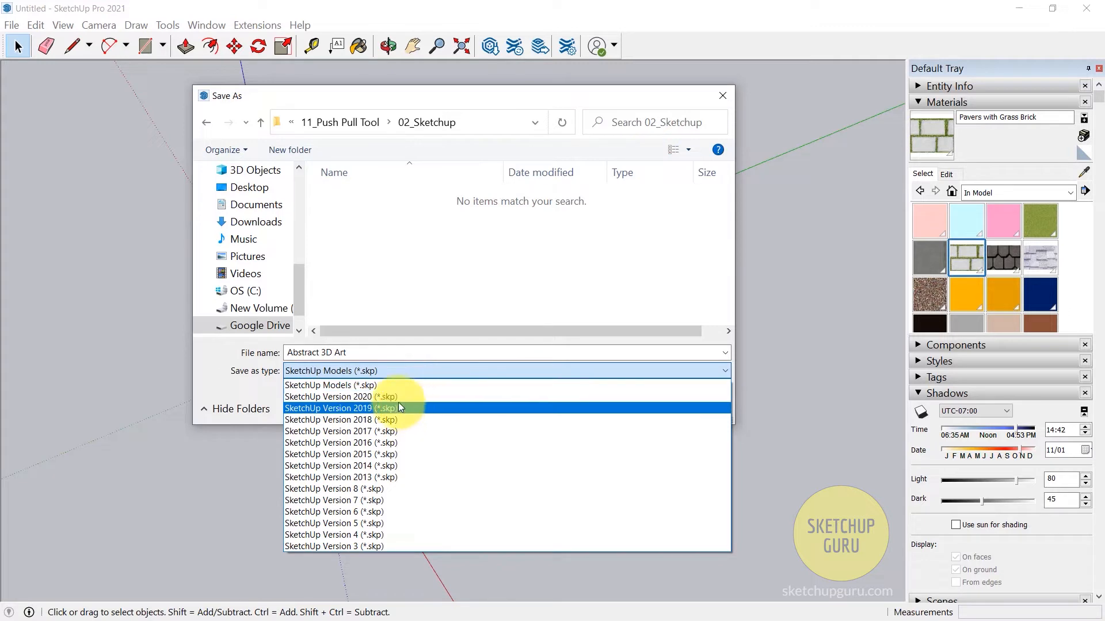
left_click(341, 397)
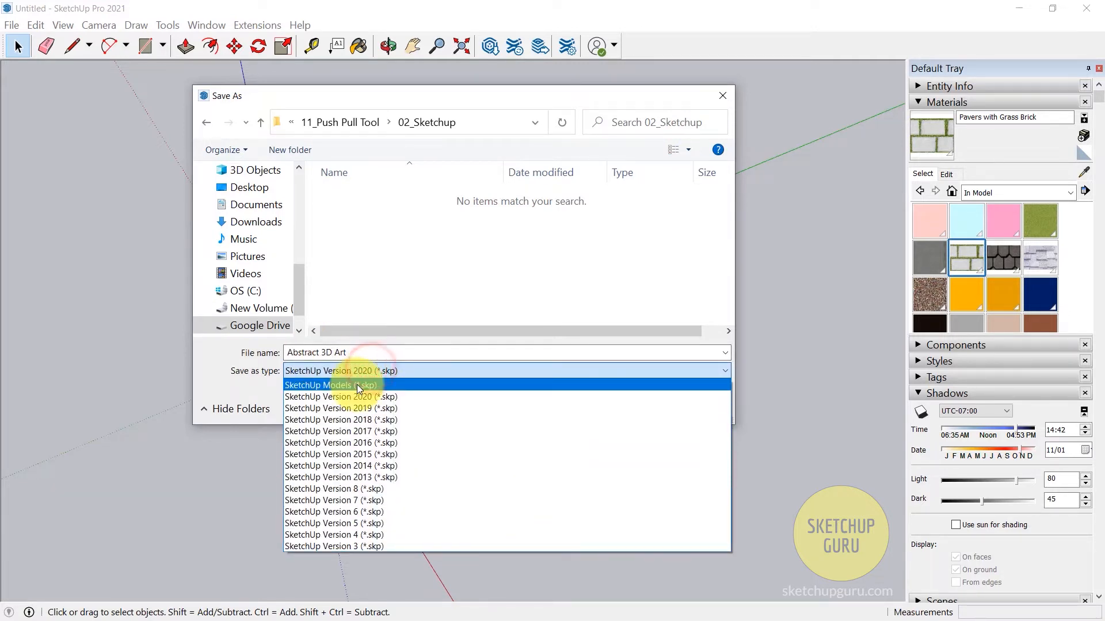
left_click(330, 384)
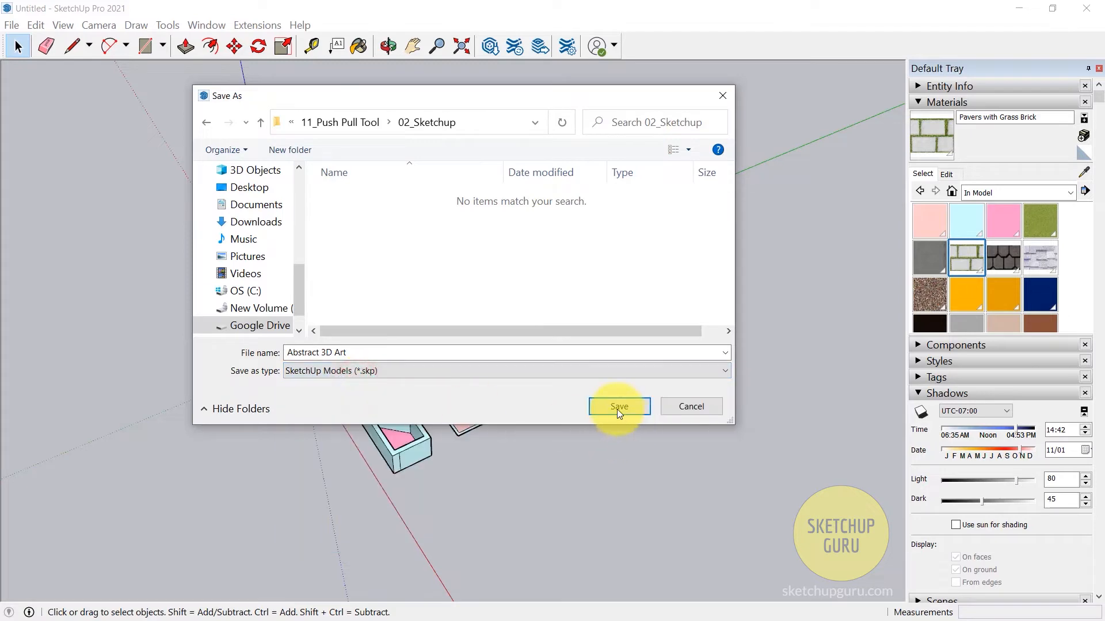
left_click(619, 406)
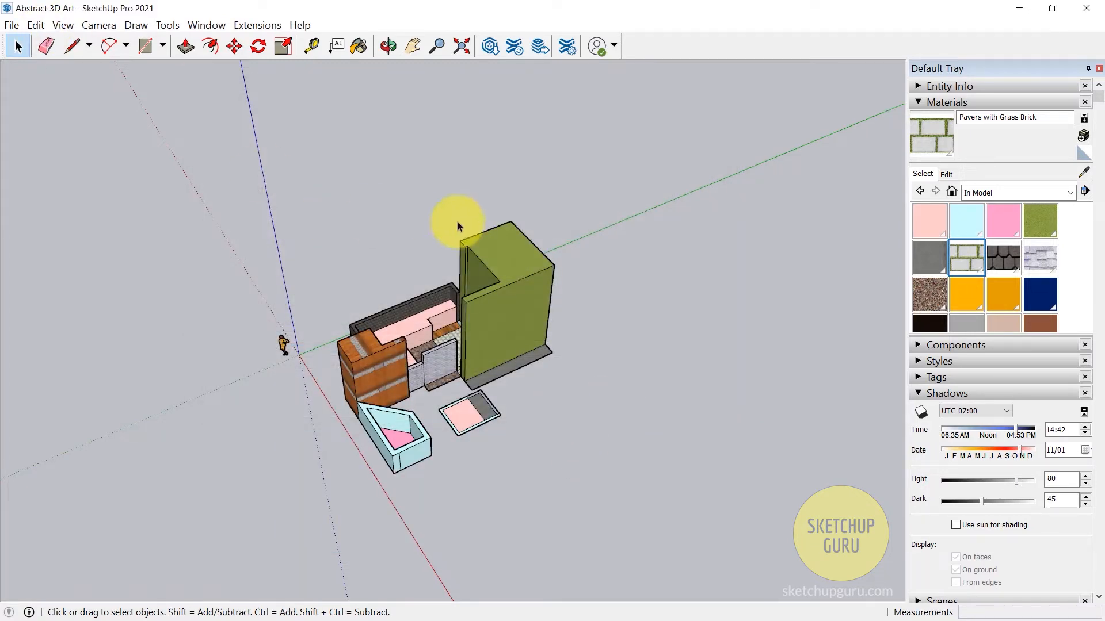
- Save a second file 'Abstract 3D Art1' beside the original in 02_Sketchup
left_click(11, 25)
type("Abstract 3D Art1")
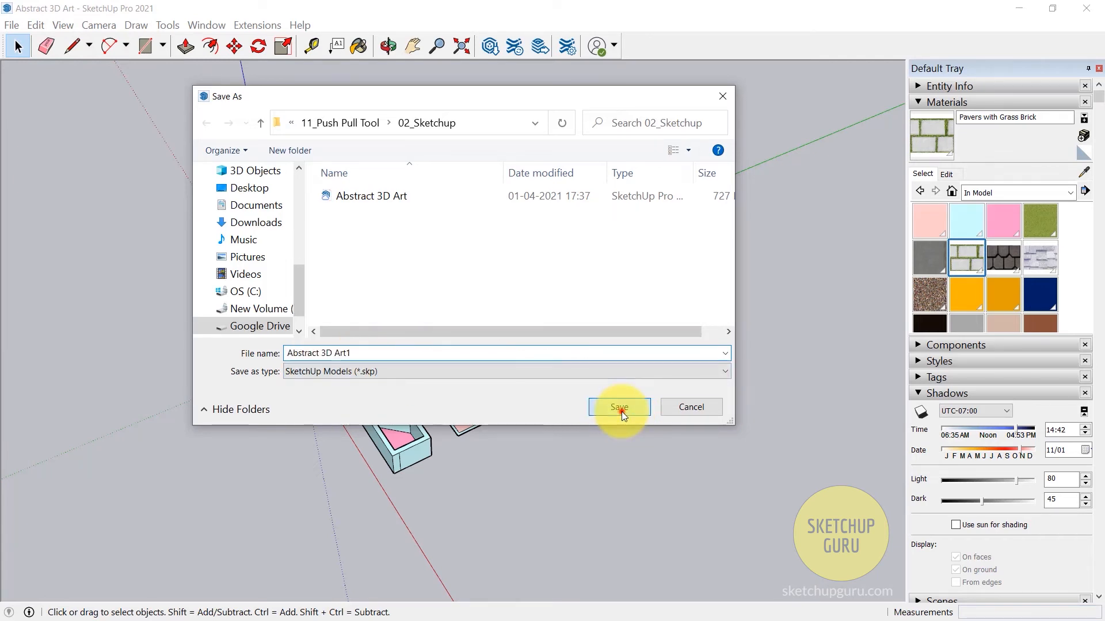
left_click(619, 408)
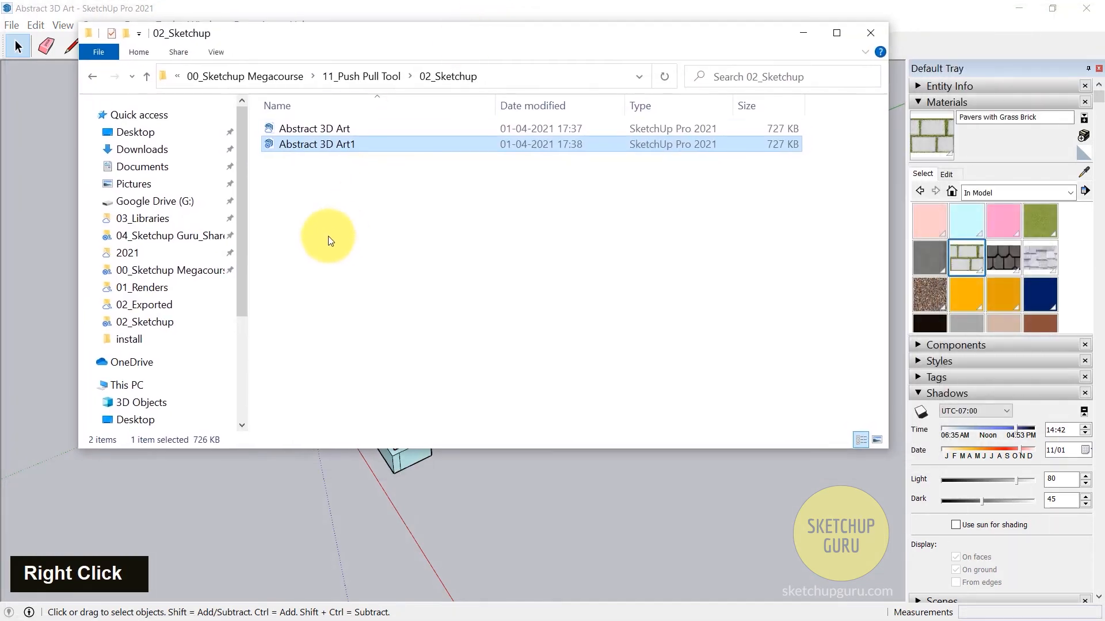
mouse_move(334, 161)
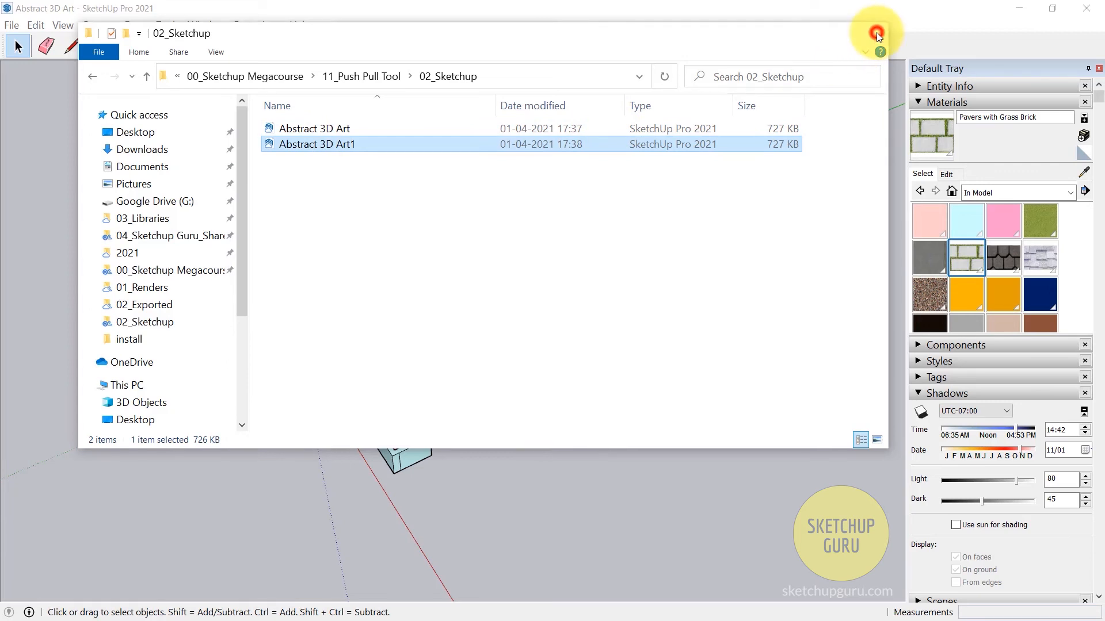
- Close the 02_Sketchup folder window showing both .skp files
left_click(875, 33)
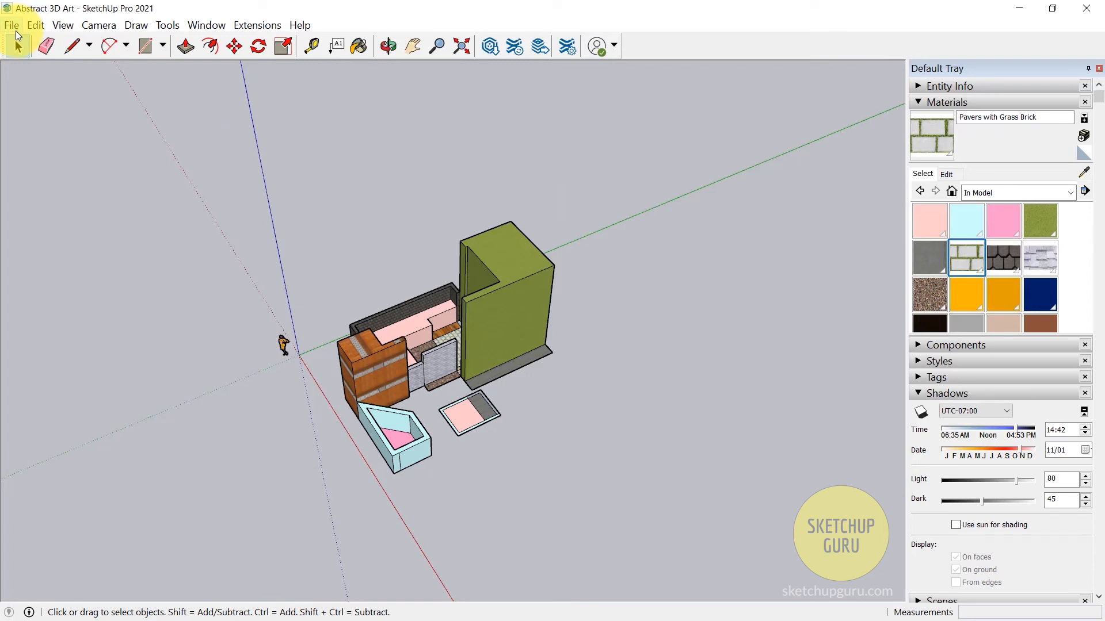
- Start Save A Copy As for 'Abstract 3D Art2' and cancel it
left_click(12, 25)
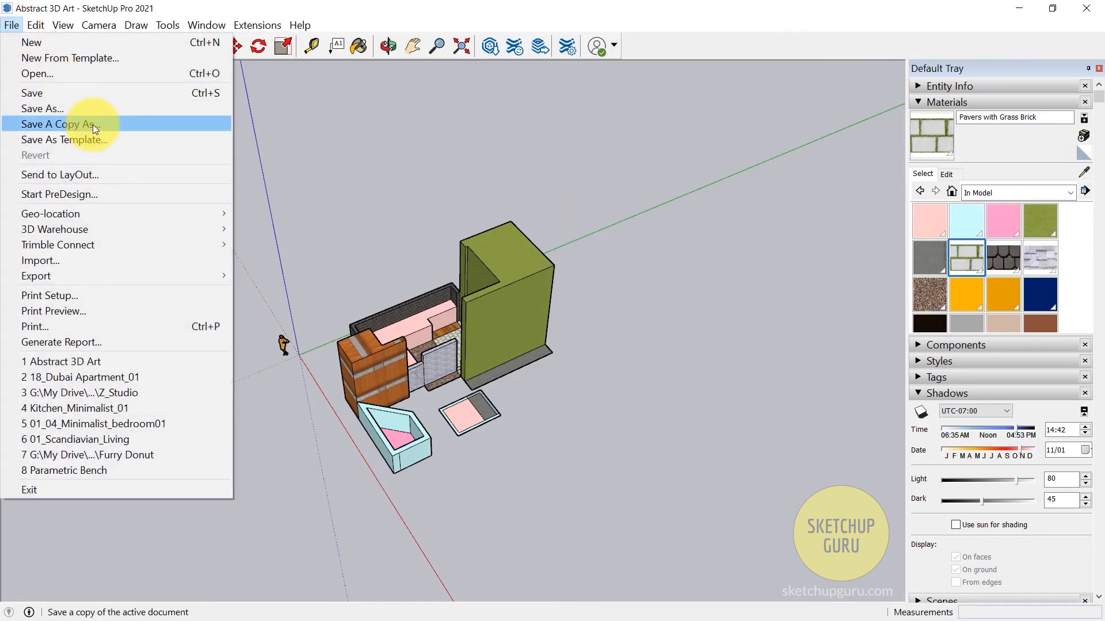
mouse_move(121, 127)
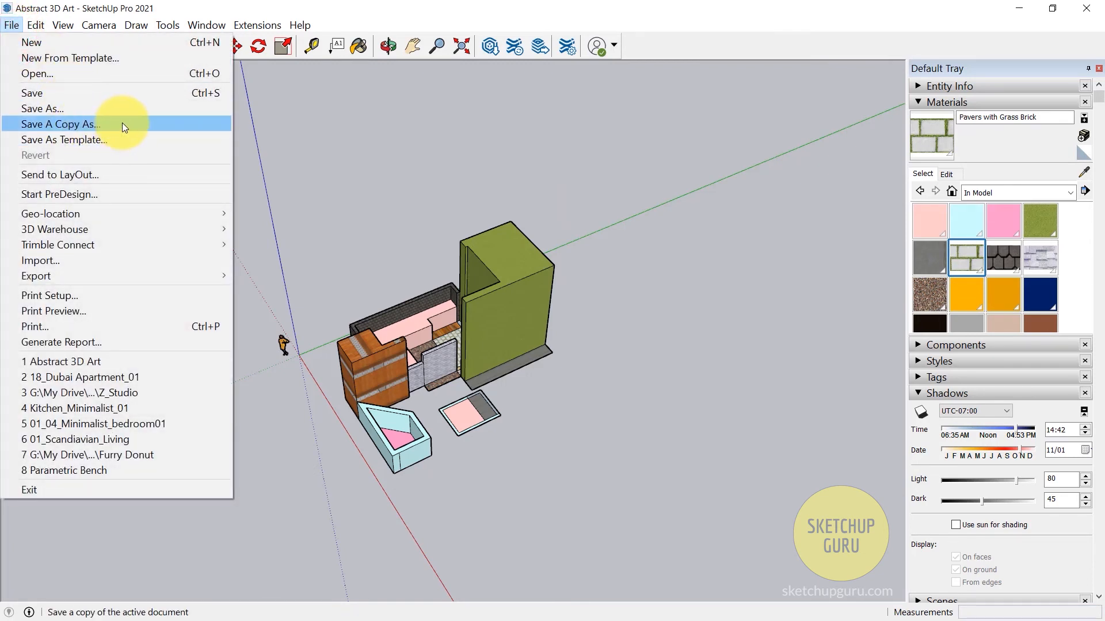
left_click(60, 124)
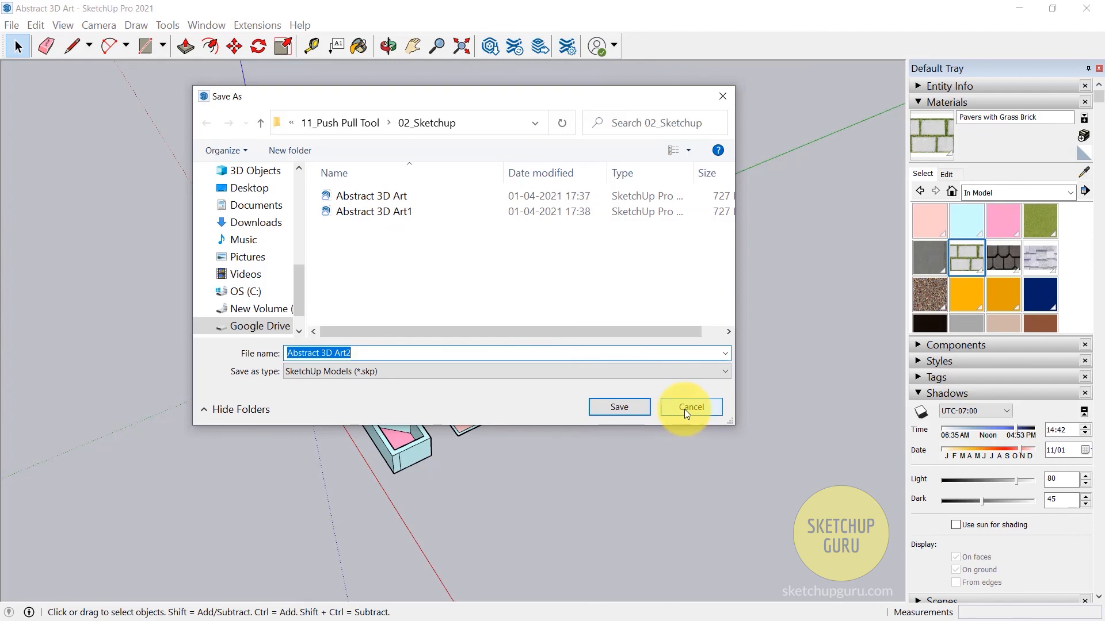
left_click(690, 408)
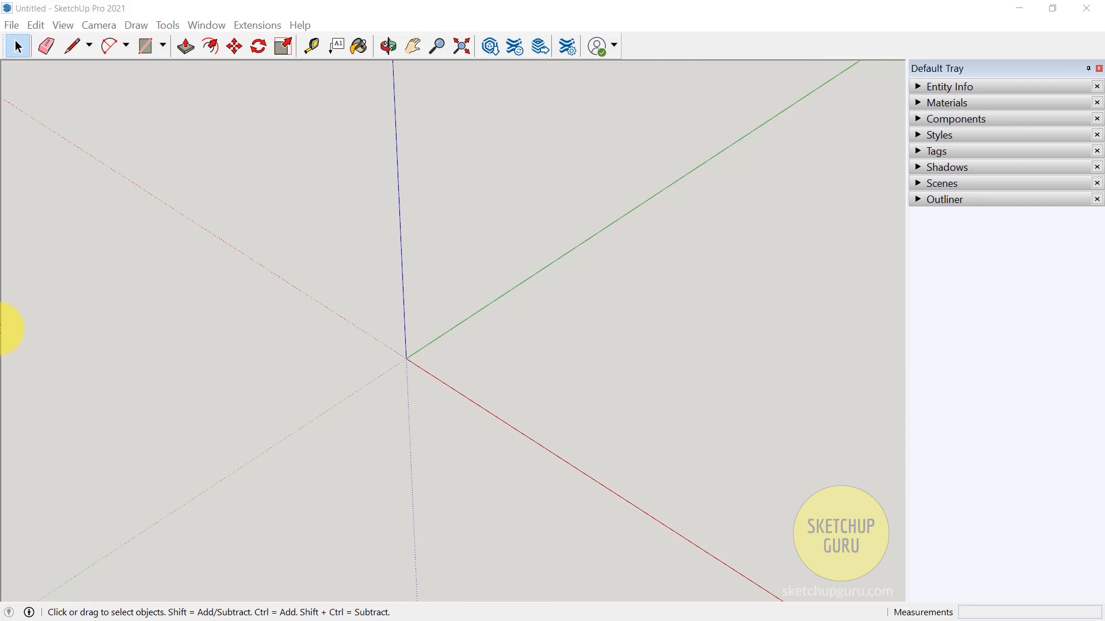